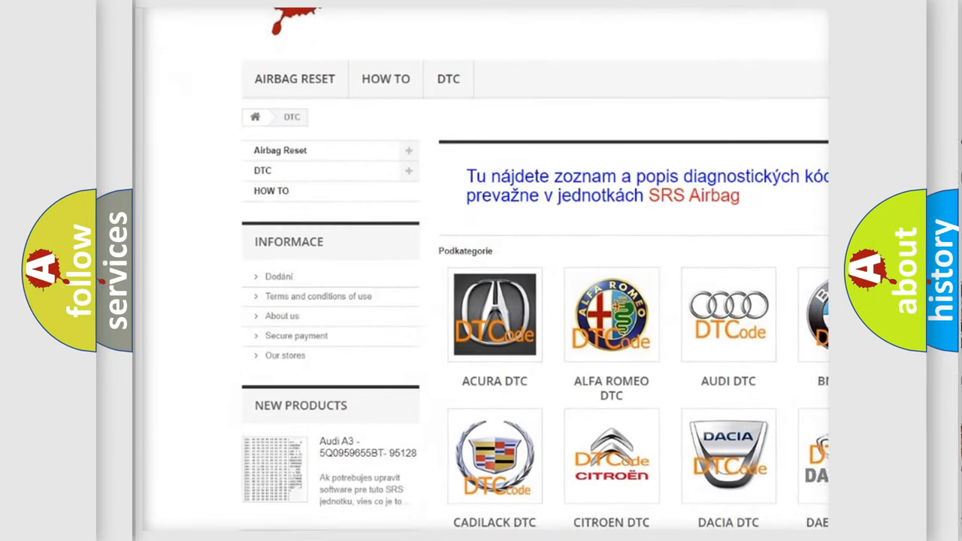
scroll("down", 3)
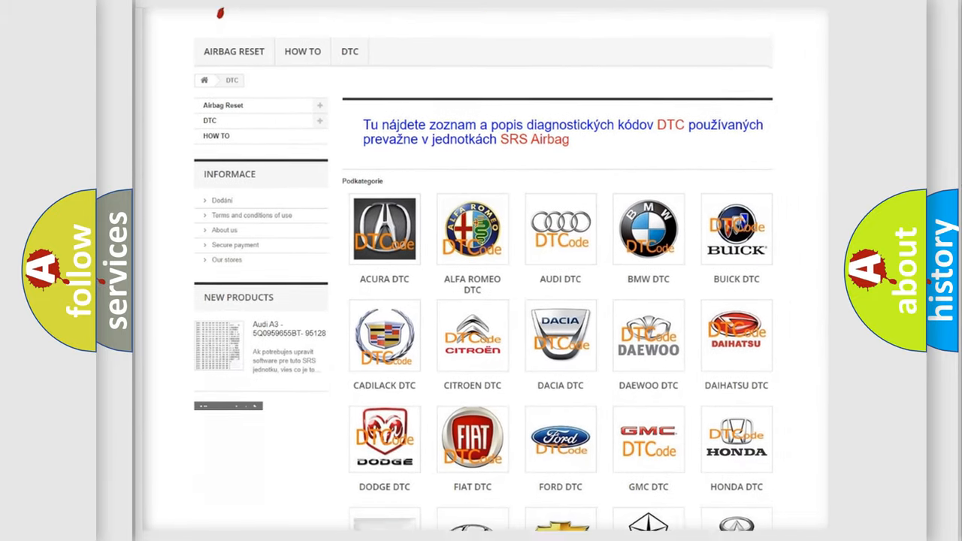
scroll("down", 3)
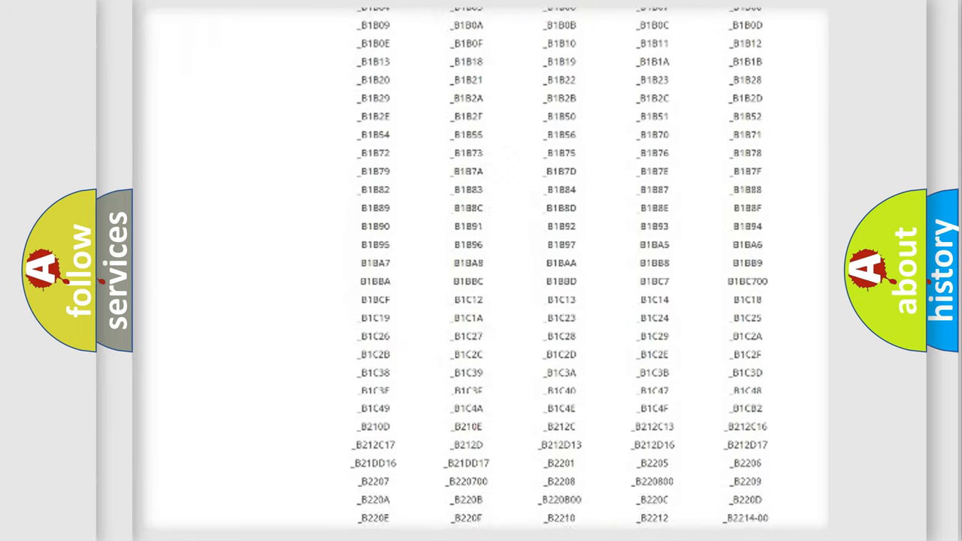
scroll("down", 3)
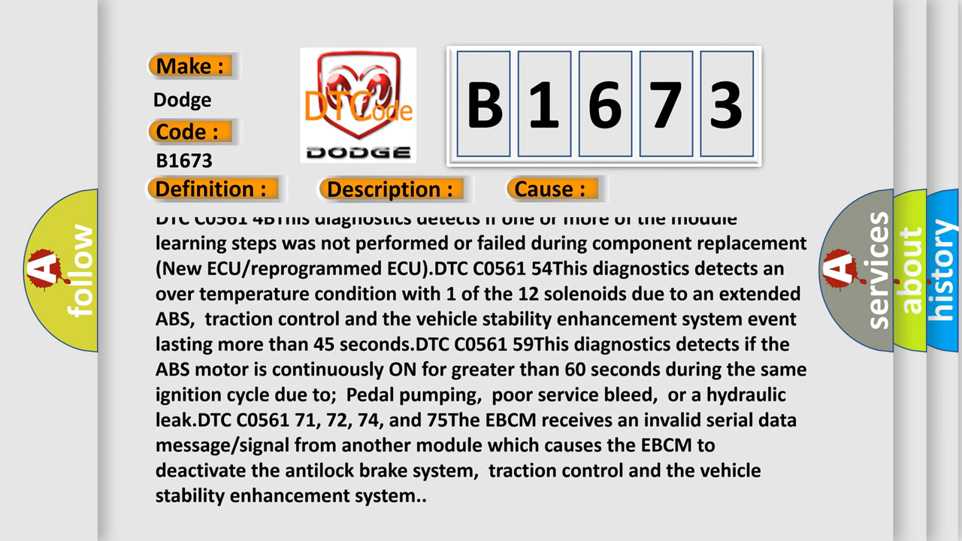
scroll("up", 3)
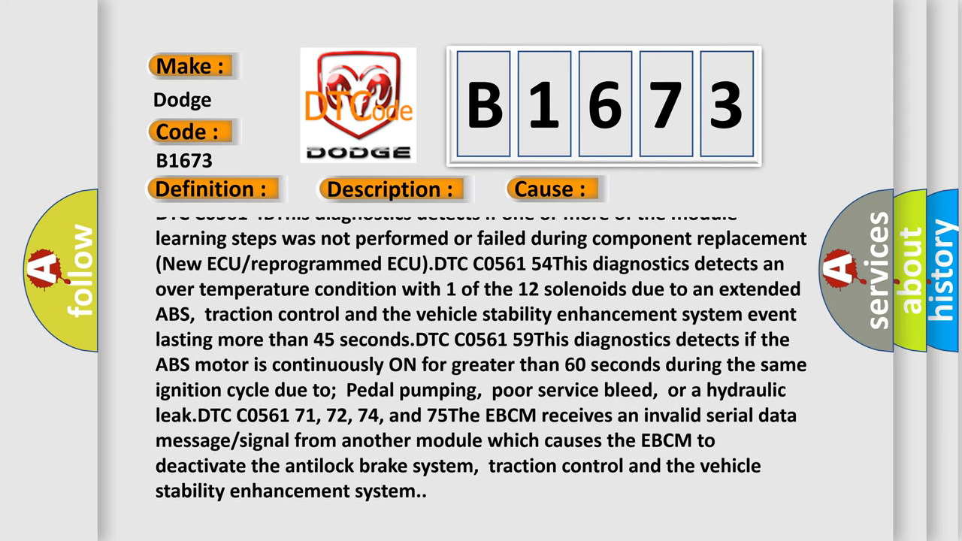
scroll("up", 3)
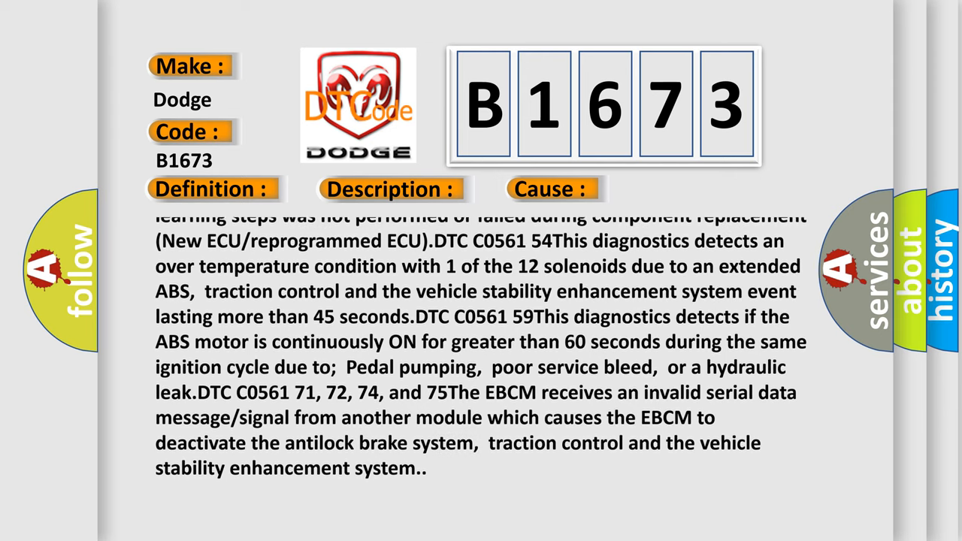
scroll("up", 3)
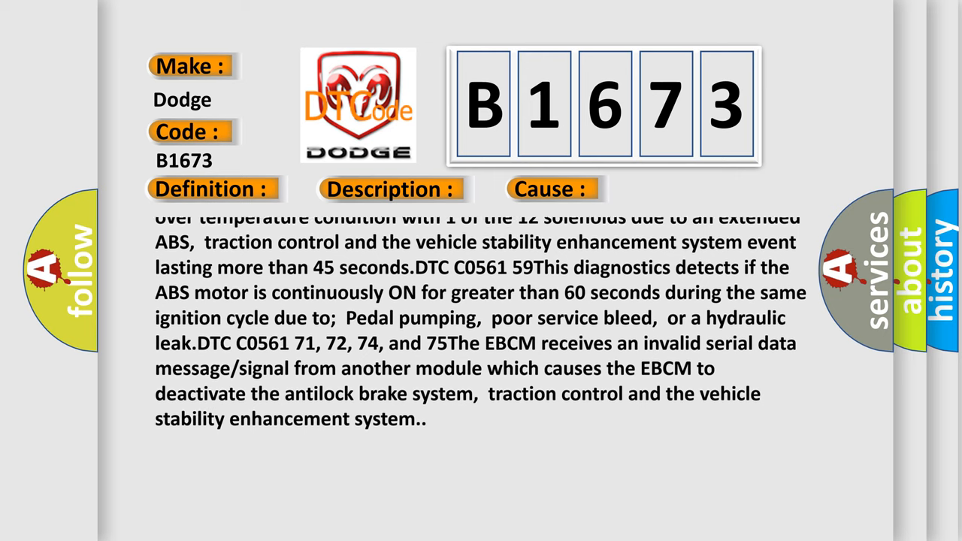
scroll("up", 3)
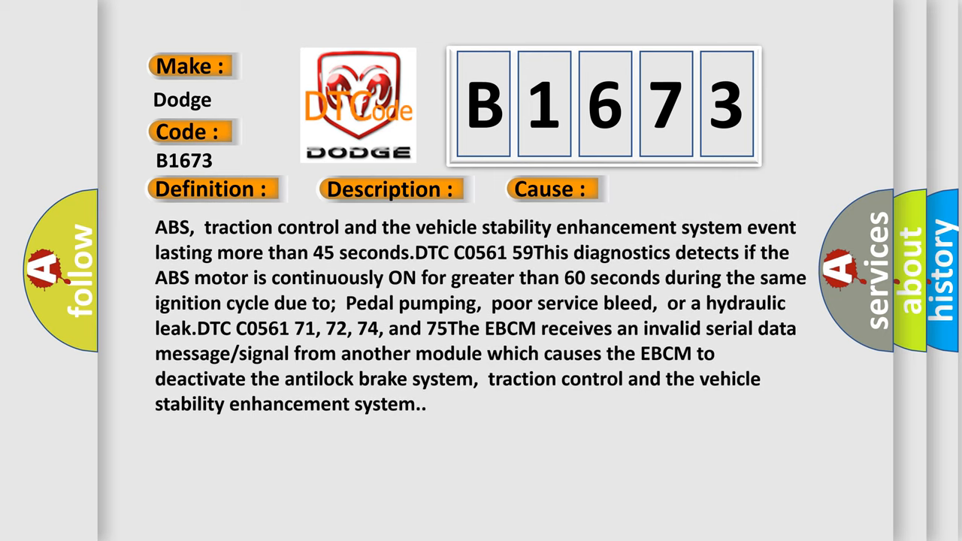
scroll("up", 3)
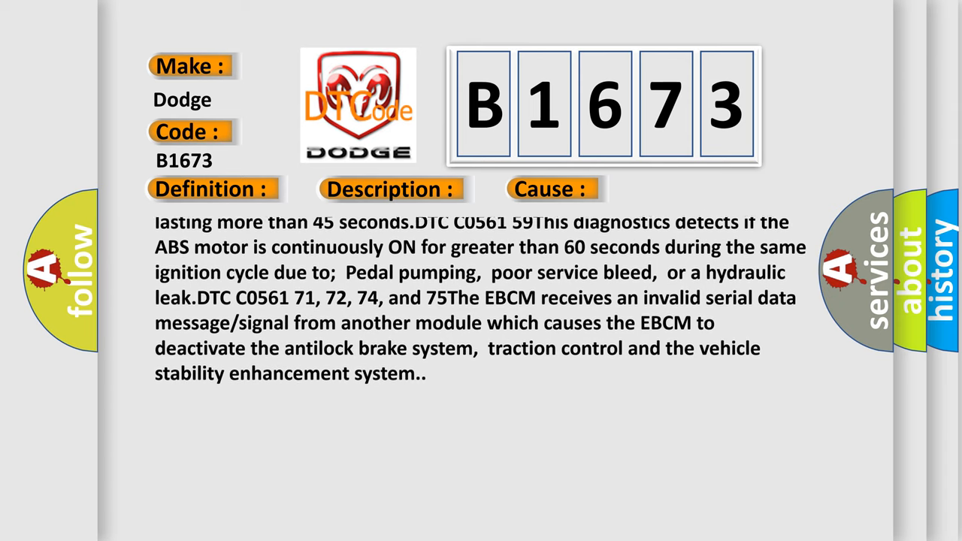
scroll("up", 3)
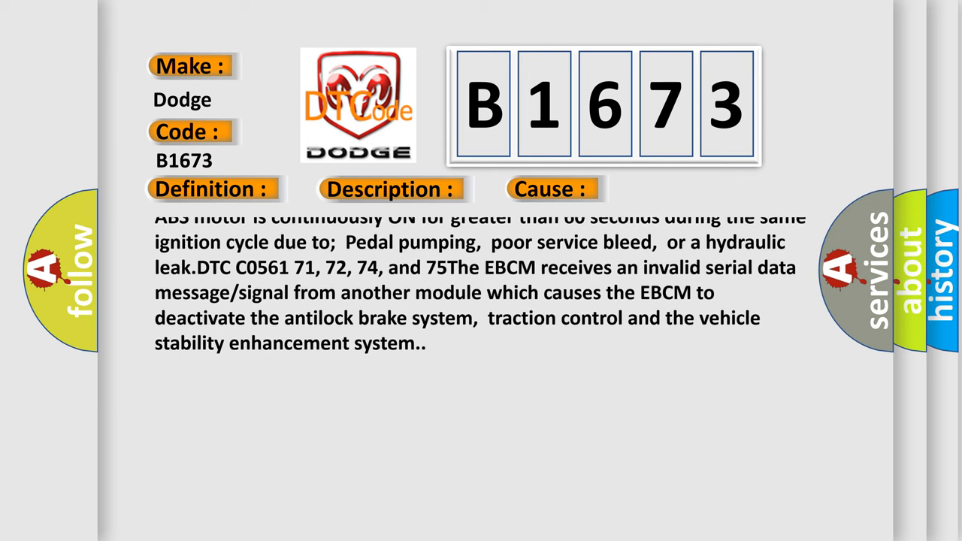
scroll("up", 3)
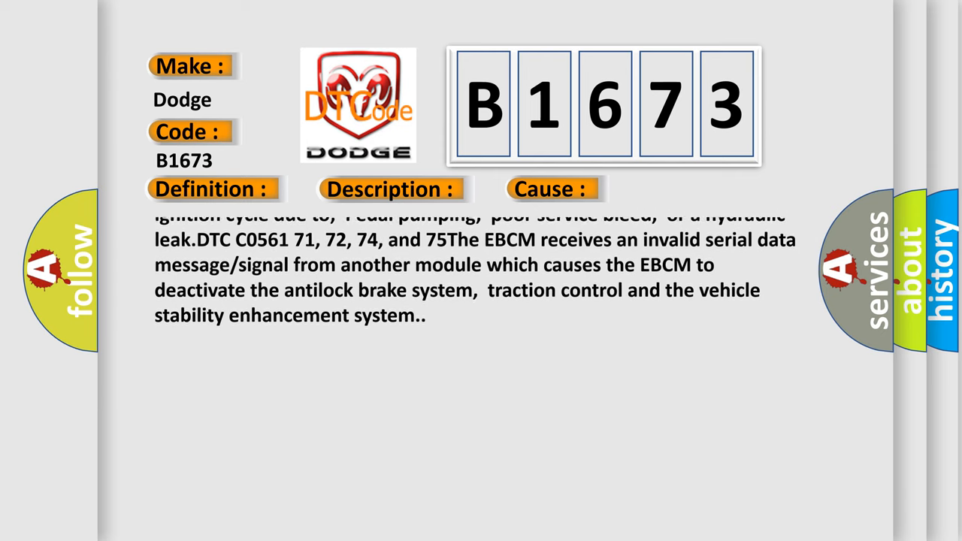
scroll("up", 3)
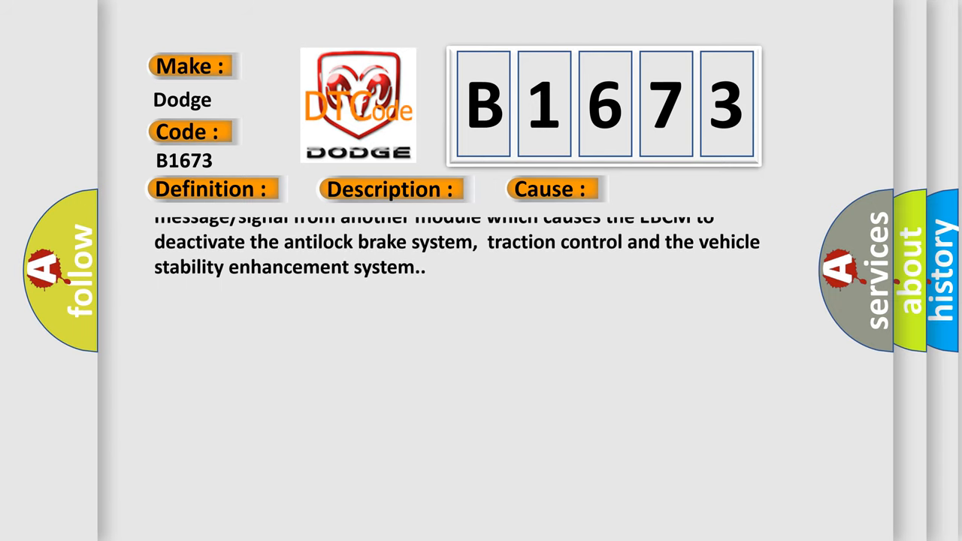
scroll("up", 3)
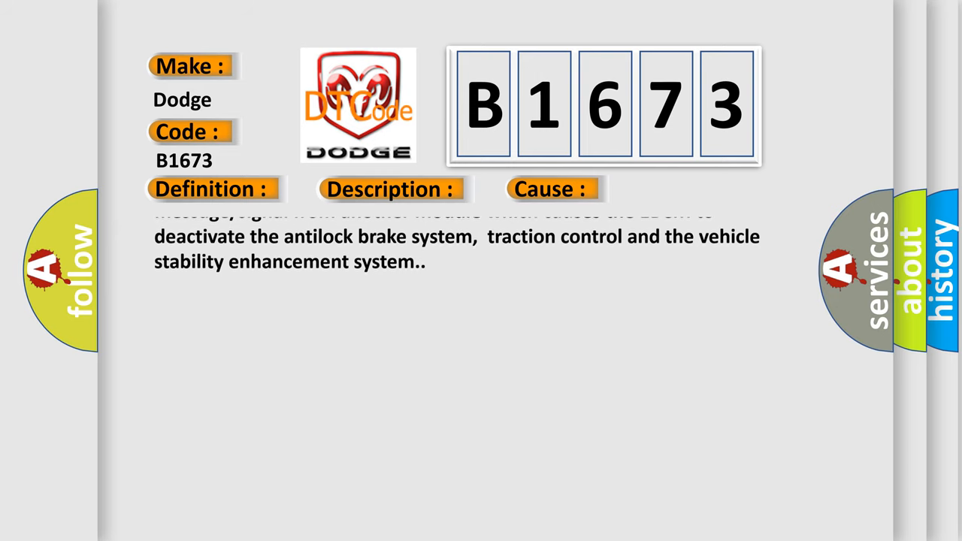